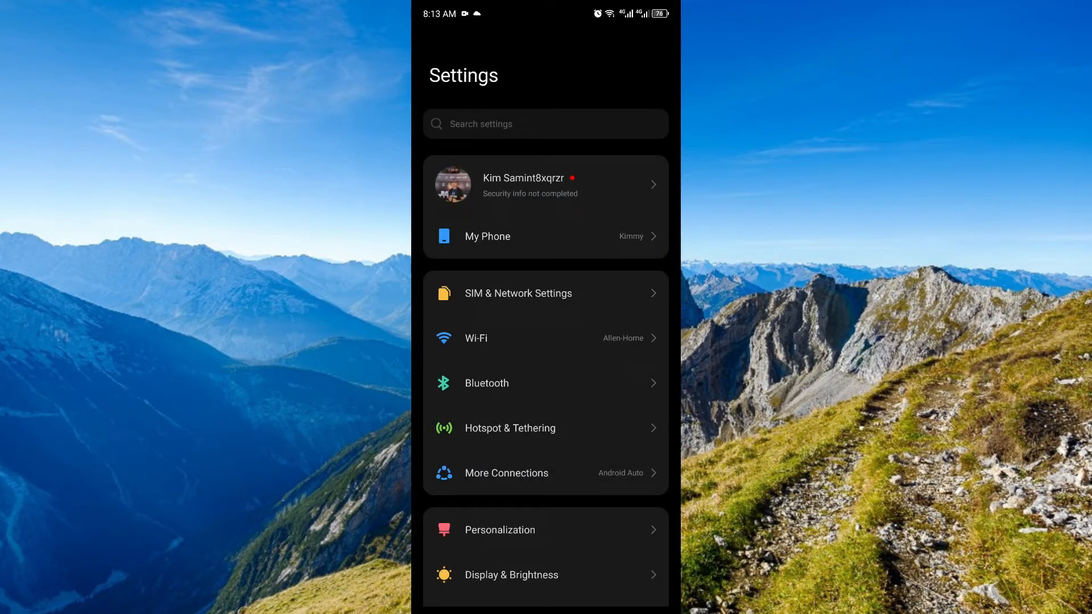
Reach the System page from the bottom of the main Settings list.
{"action": "scroll", "scroll_direction": "down", "scroll_amount": 3}
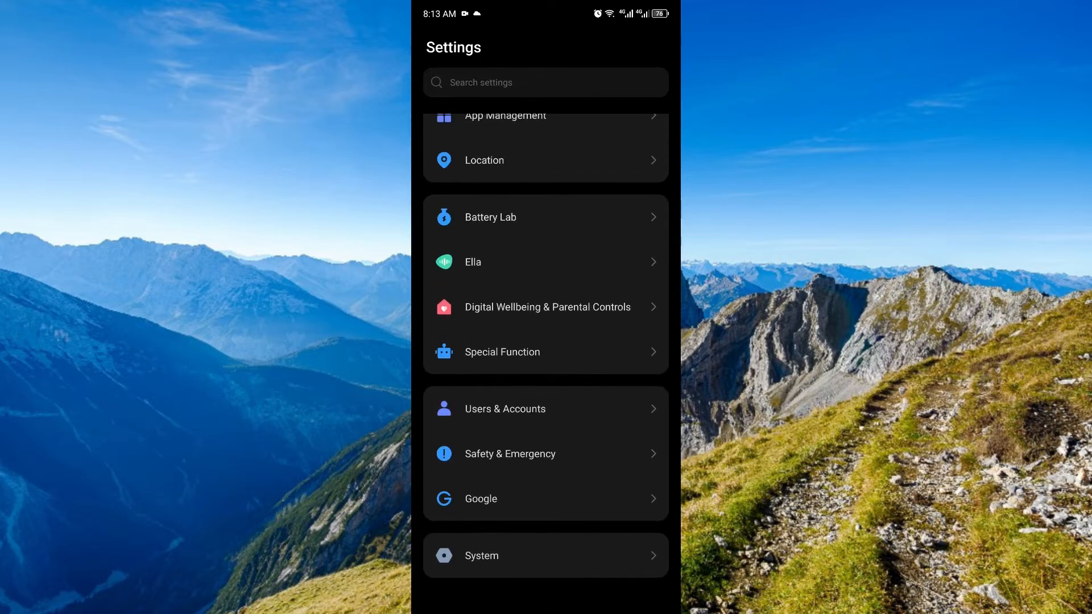
{"action": "left_click", "coordinate": [481, 555]}
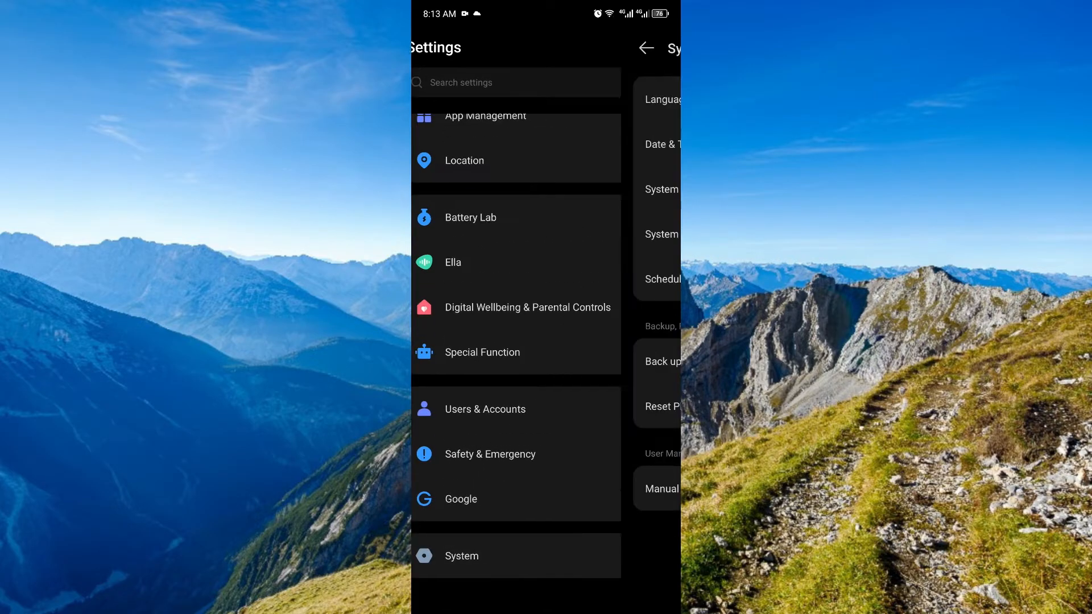
{"action": "left_click", "coordinate": [460, 556]}
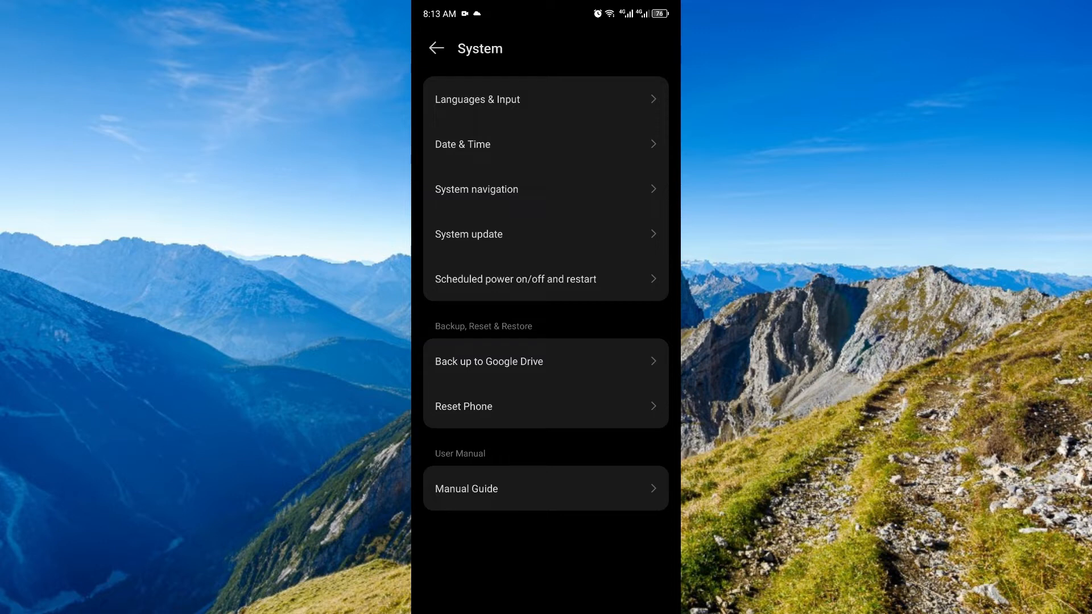
Run a fresh update check on the System update page, confirming Android 13 is current.
{"action": "left_click", "coordinate": [467, 234]}
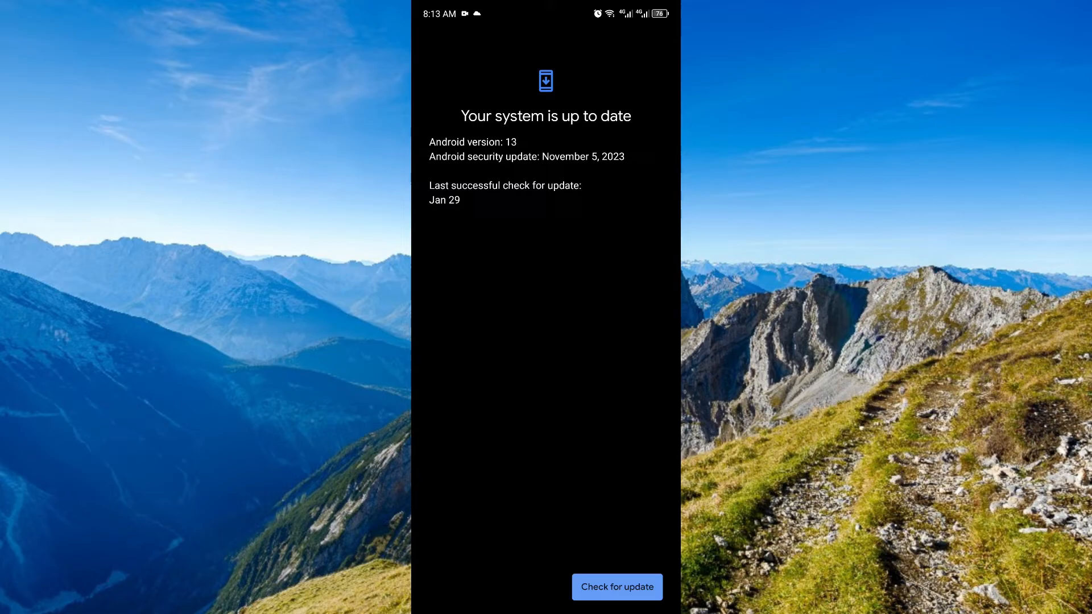
{"action": "left_click", "coordinate": [615, 587]}
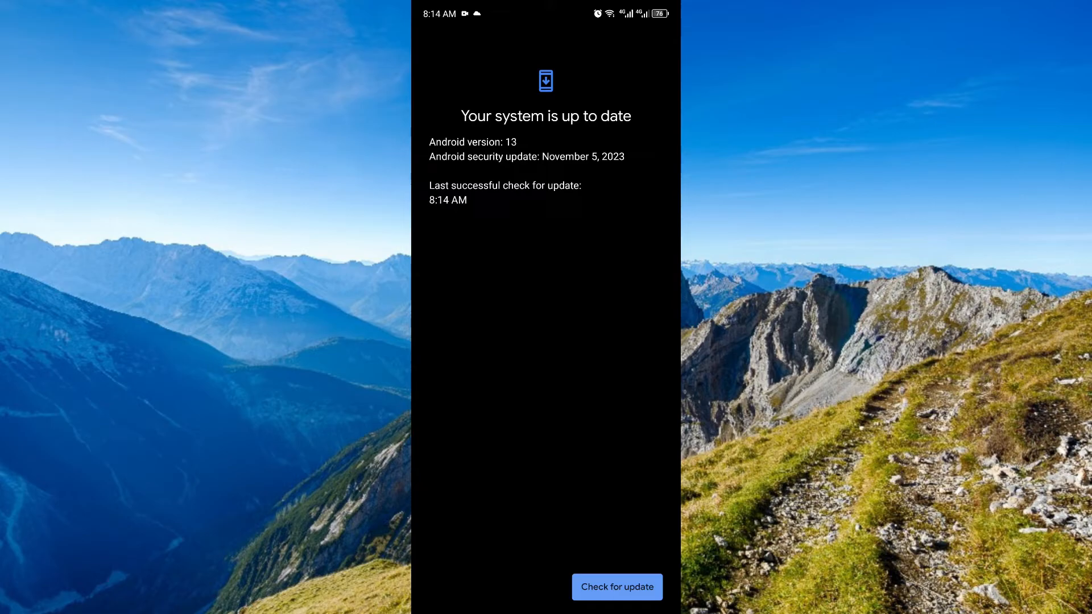
{"action": "scroll", "scroll_direction": "down", "scroll_amount": 3}
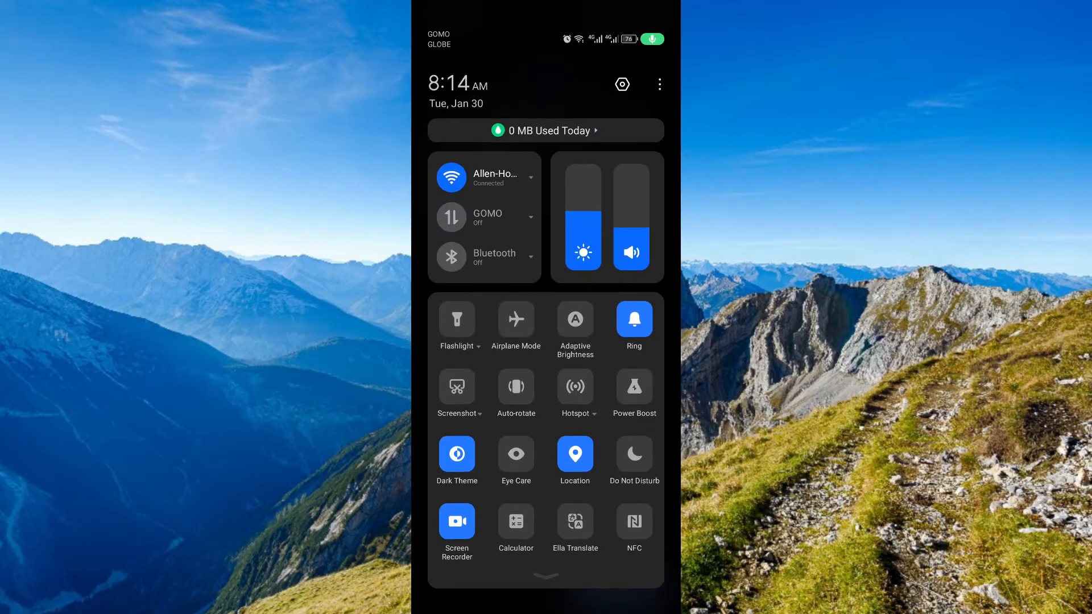
Reach App Management's app list from quick settings and search 'se' for the Settings app.
{"action": "left_click", "coordinate": [621, 83]}
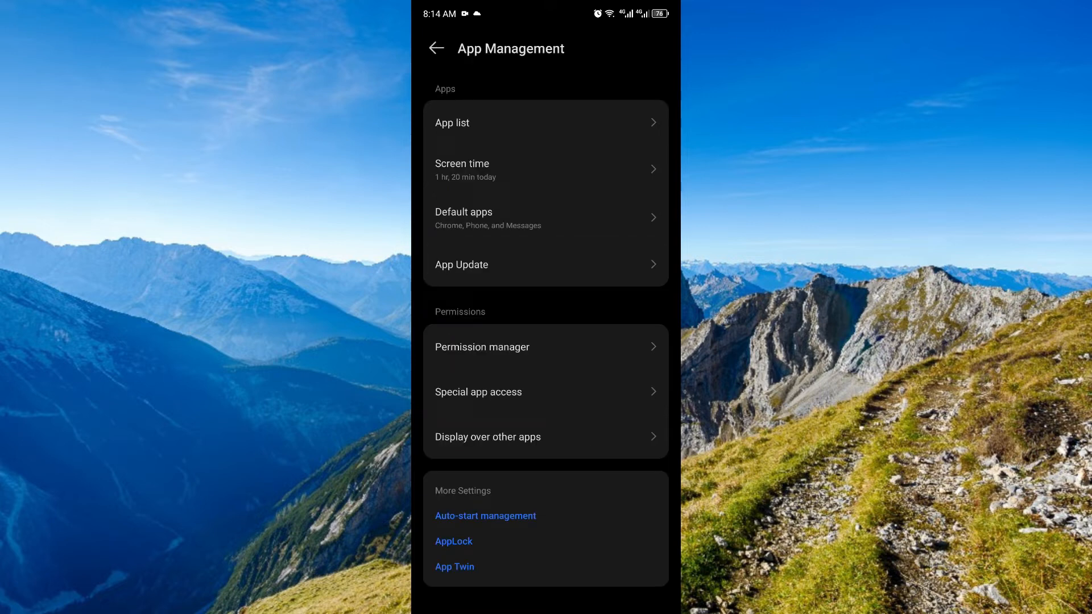
{"action": "left_click", "coordinate": [545, 123]}
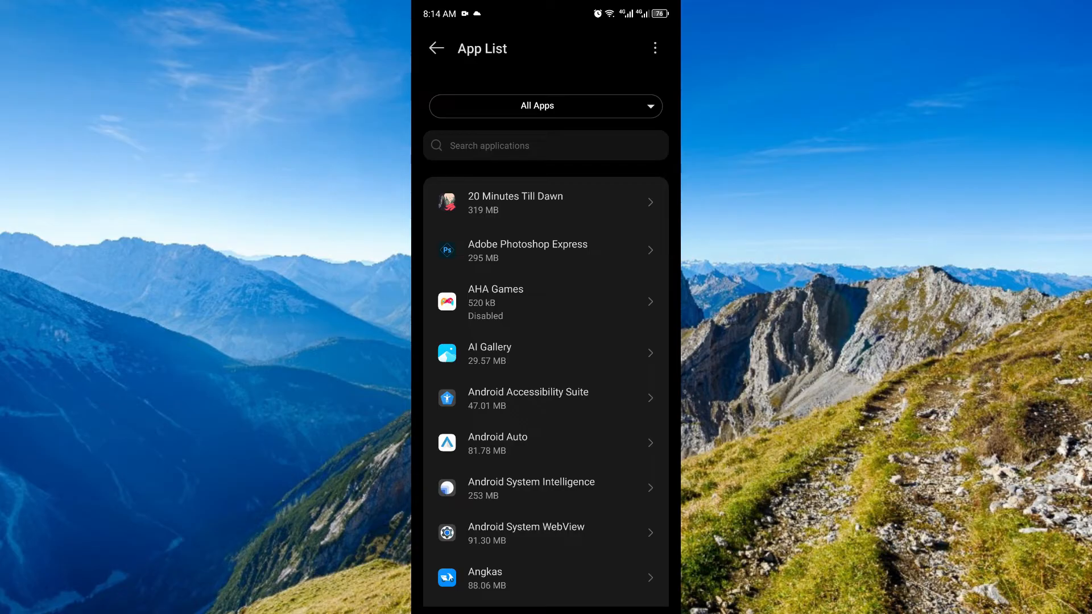
{"action": "type", "text": "se"}
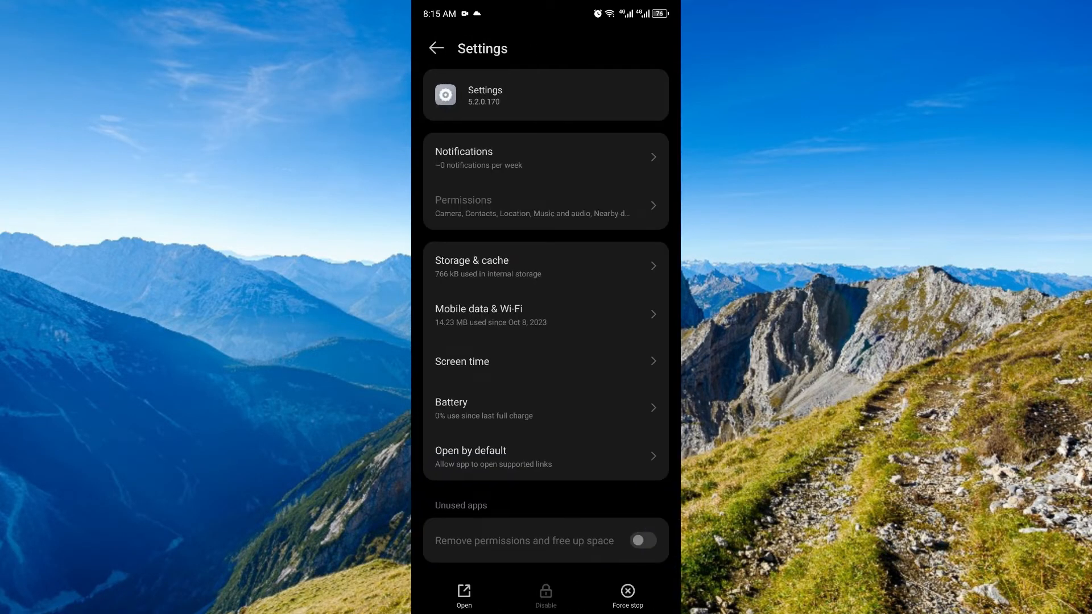
Show the Settings app's Storage & cache page with its size, user data and cache.
{"action": "left_click", "coordinate": [545, 266]}
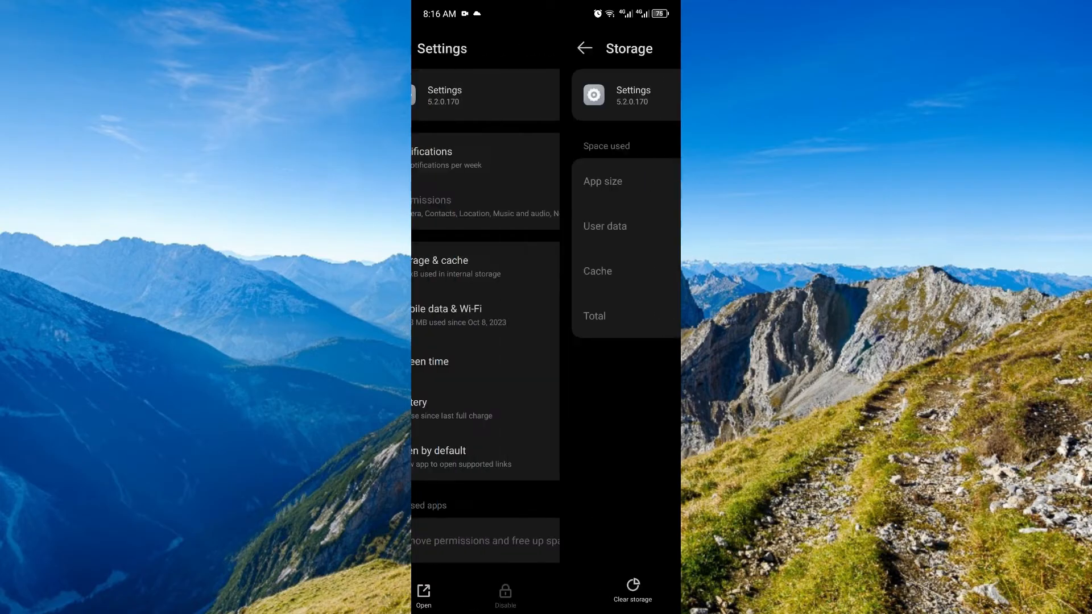
Return to the main list and reach Reset Phone under System, listing Erase all data.
{"action": "left_click", "coordinate": [584, 48]}
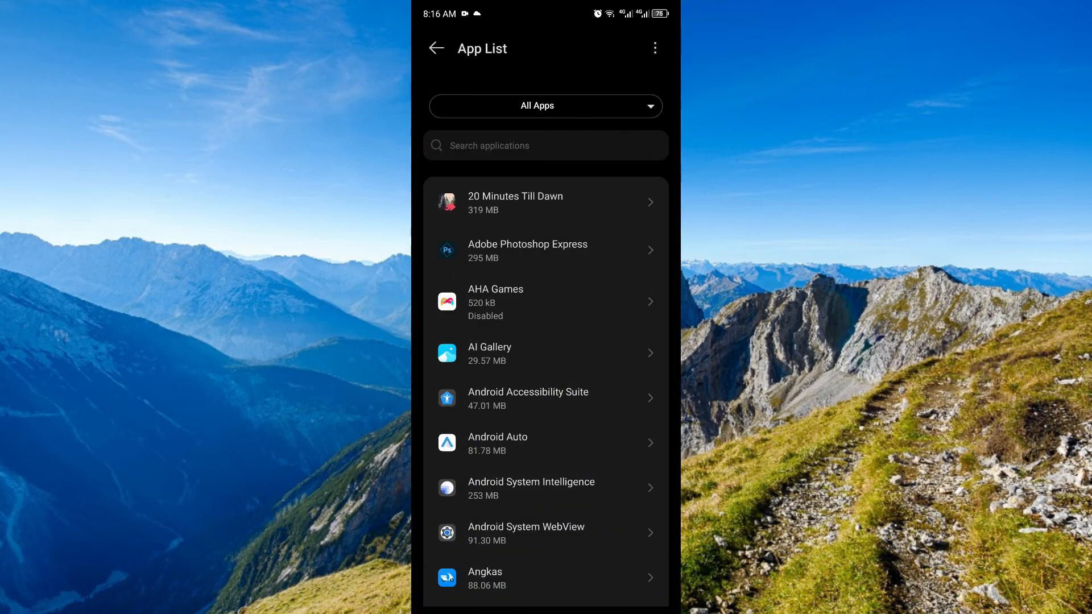
{"action": "left_click", "coordinate": [436, 48]}
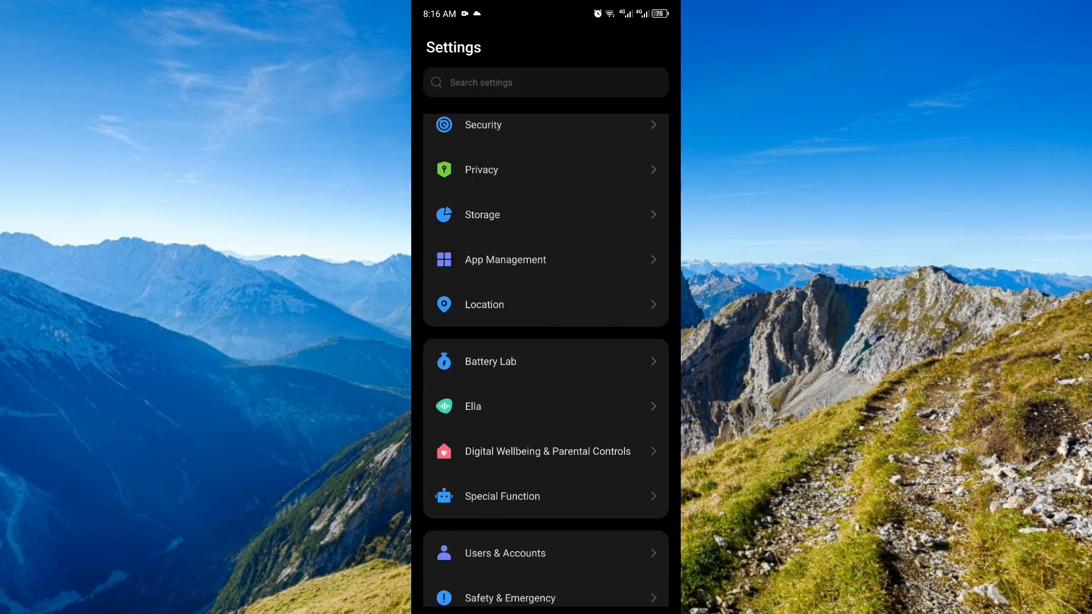
{"action": "left_click", "coordinate": [449, 556]}
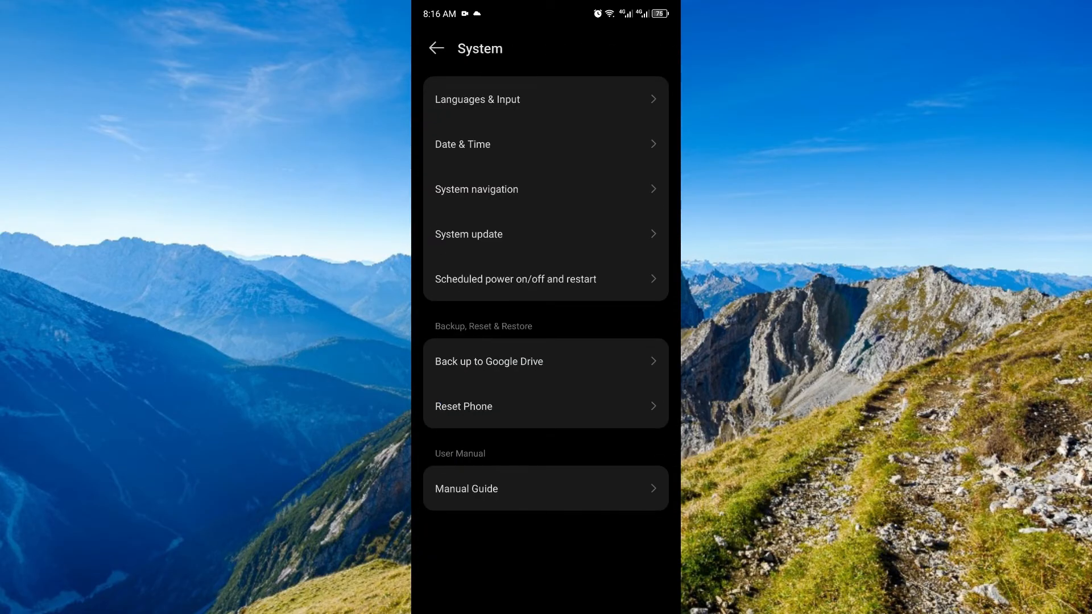
{"action": "left_click", "coordinate": [545, 406]}
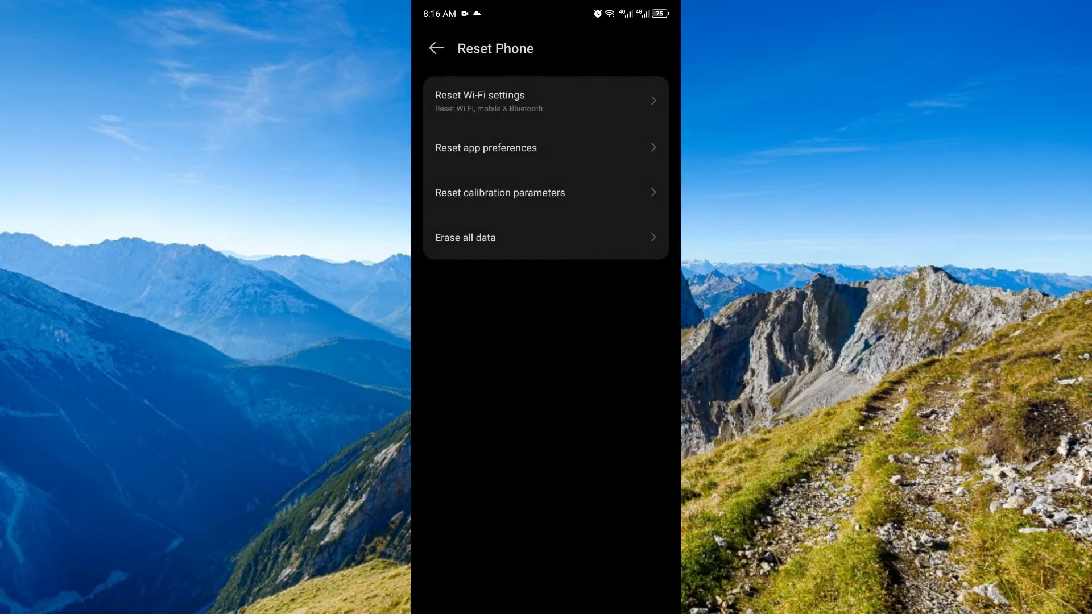